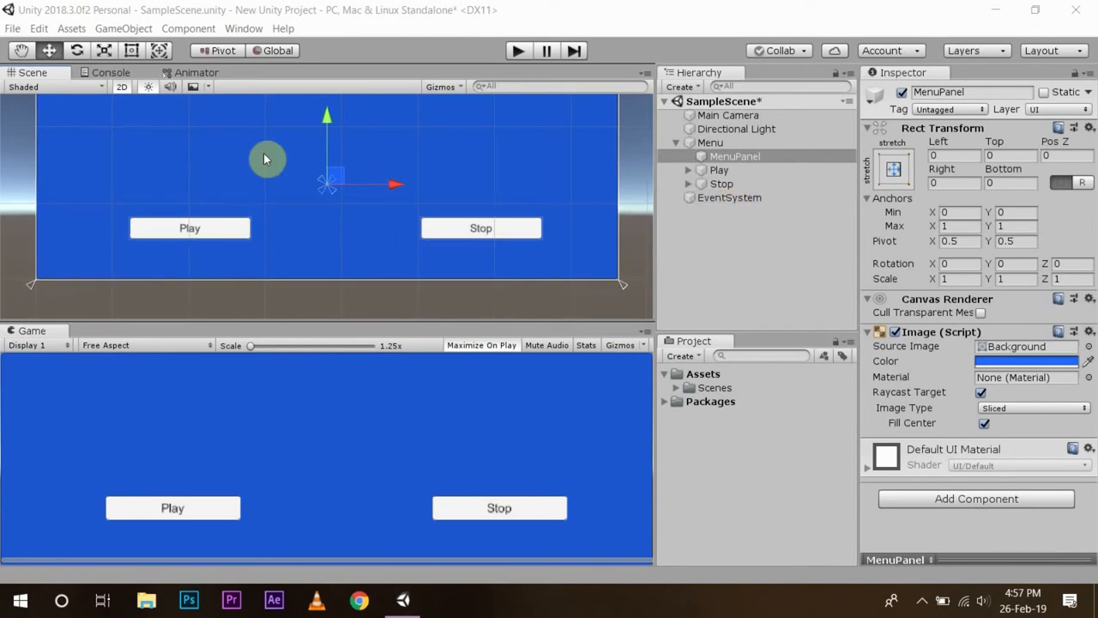
mouse_move(677, 249)
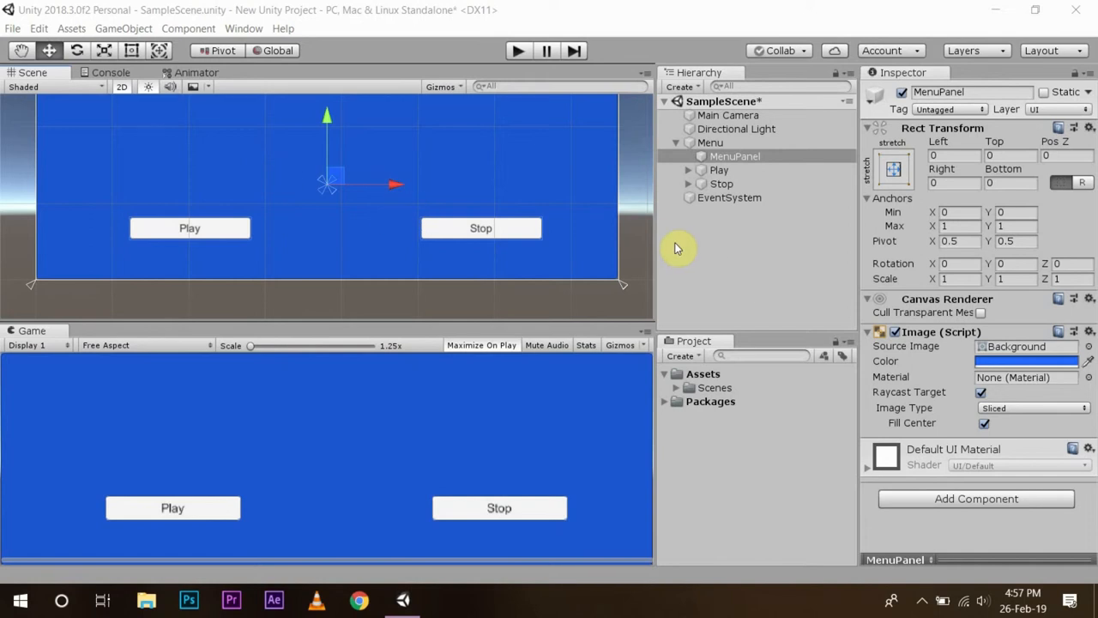
mouse_move(742, 230)
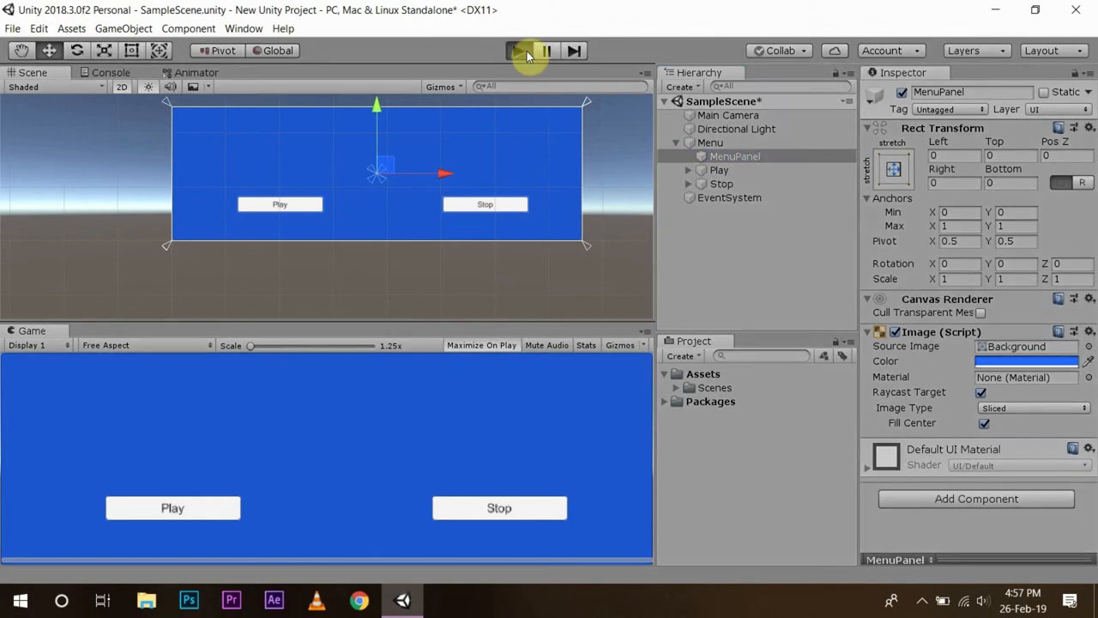
Add a new UI Panel under Menu from the Hierarchy Create menu.
click(518, 50)
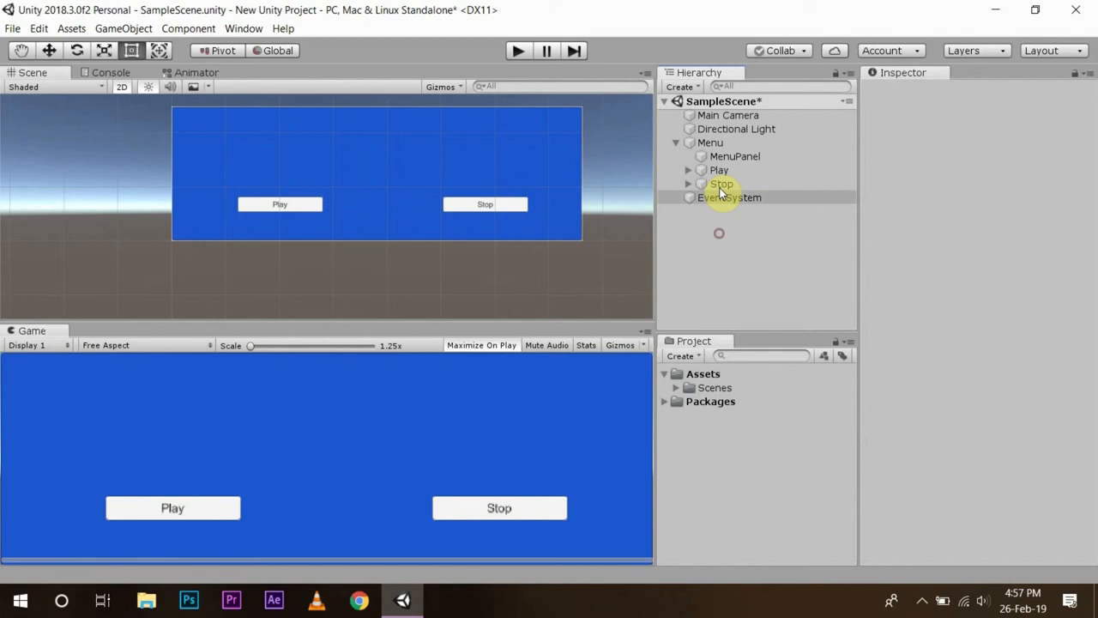
click(735, 156)
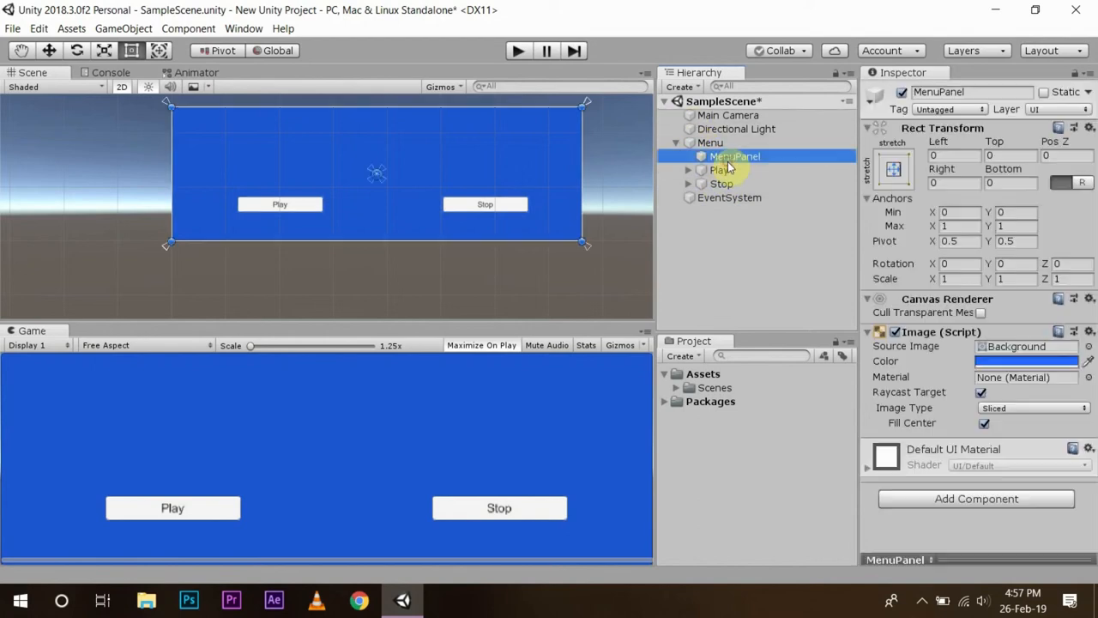
click(678, 86)
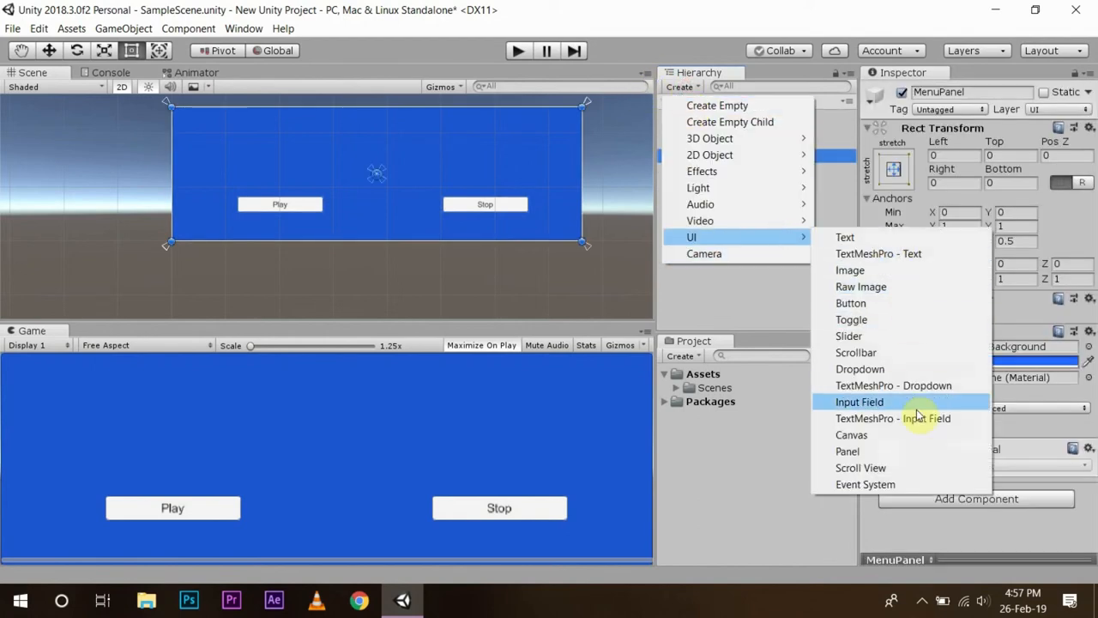
click(847, 450)
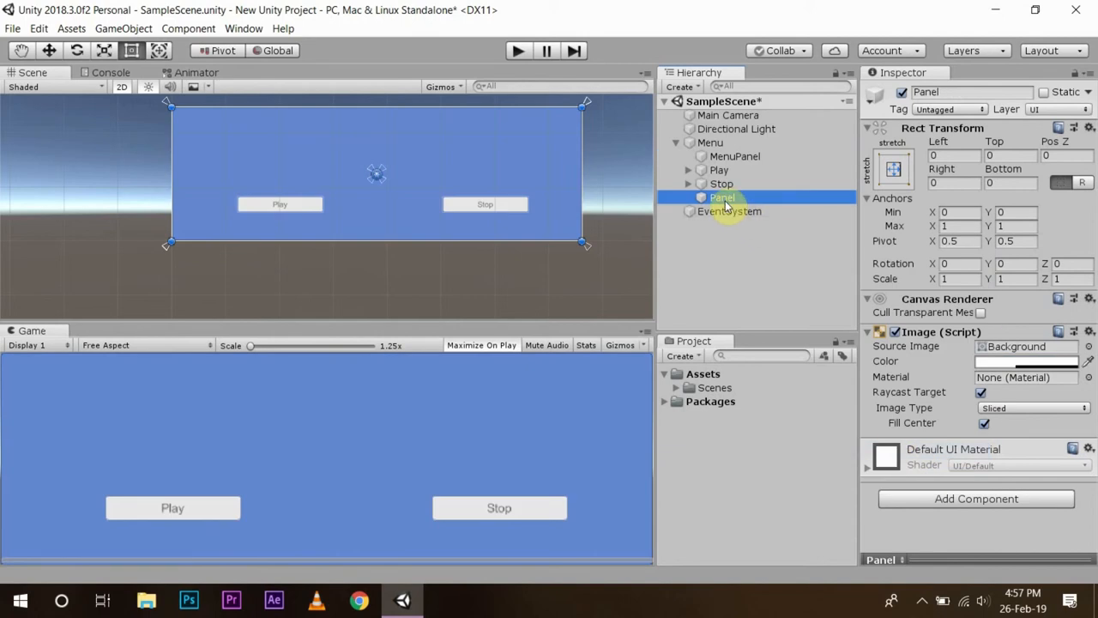
Run the game and try the Play button, now covered by the new Panel.
double_click(722, 197)
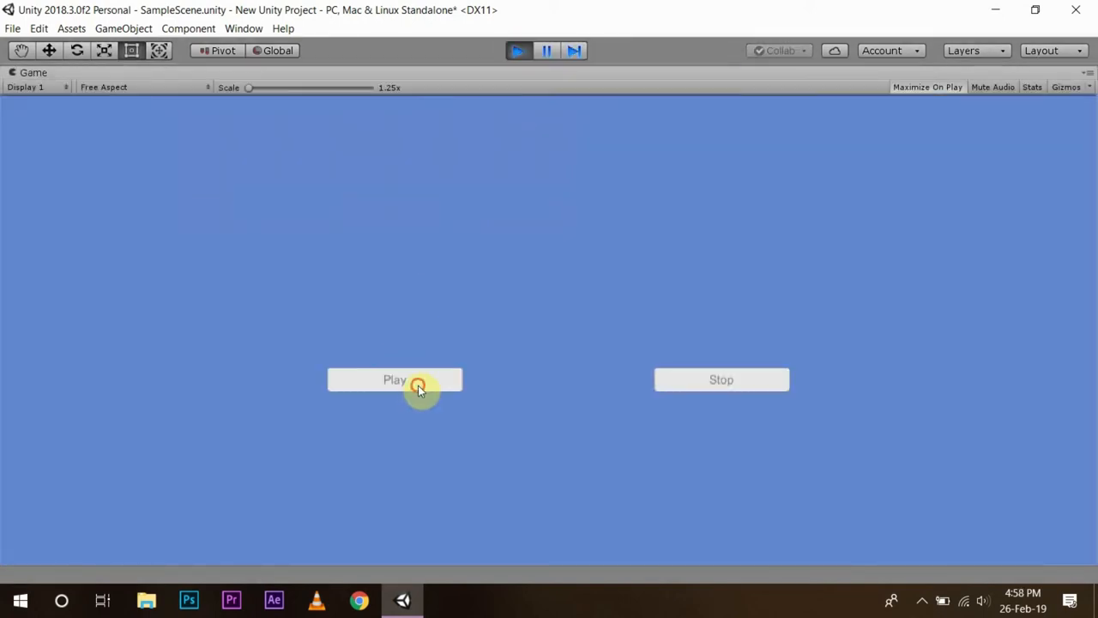
click(394, 379)
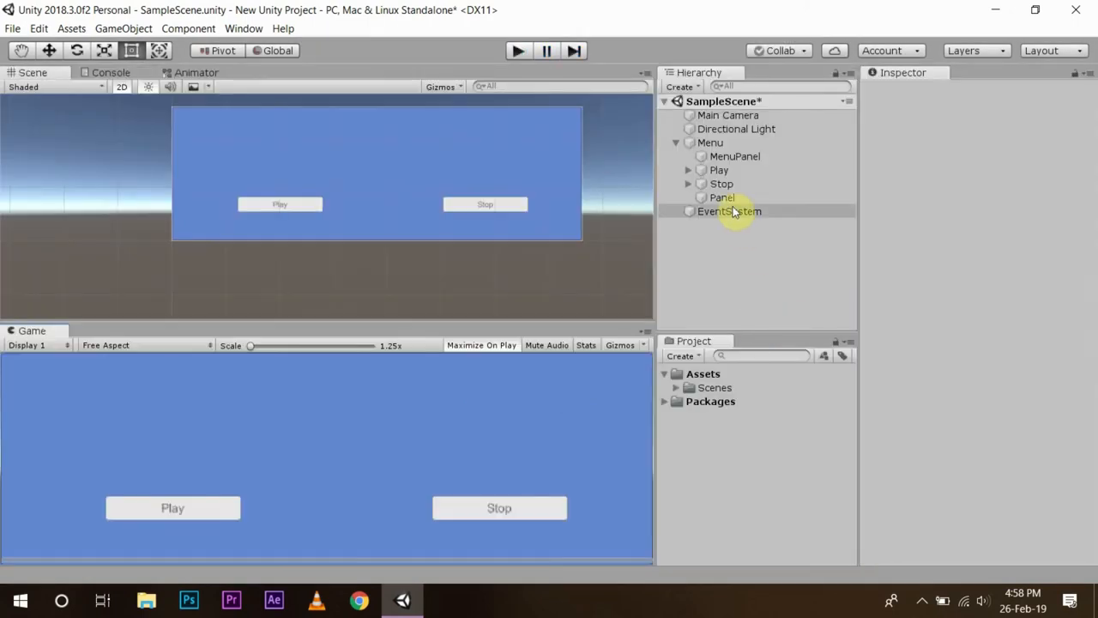
click(722, 198)
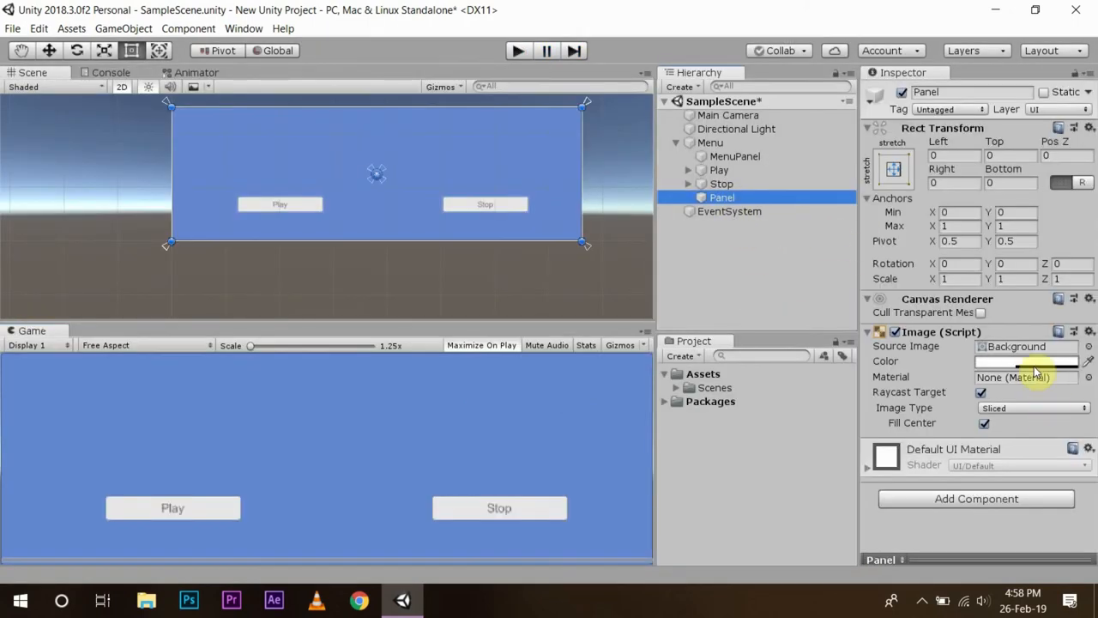
Set the Panel's Image colour alpha to 0 and run the game to retest the buttons.
click(1026, 361)
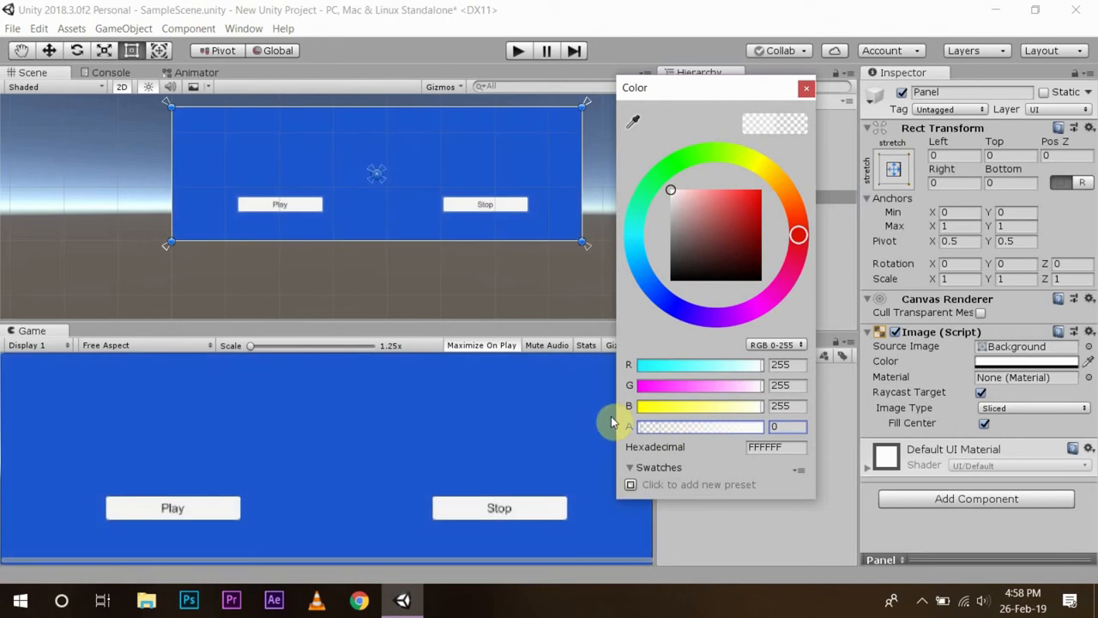
click(518, 50)
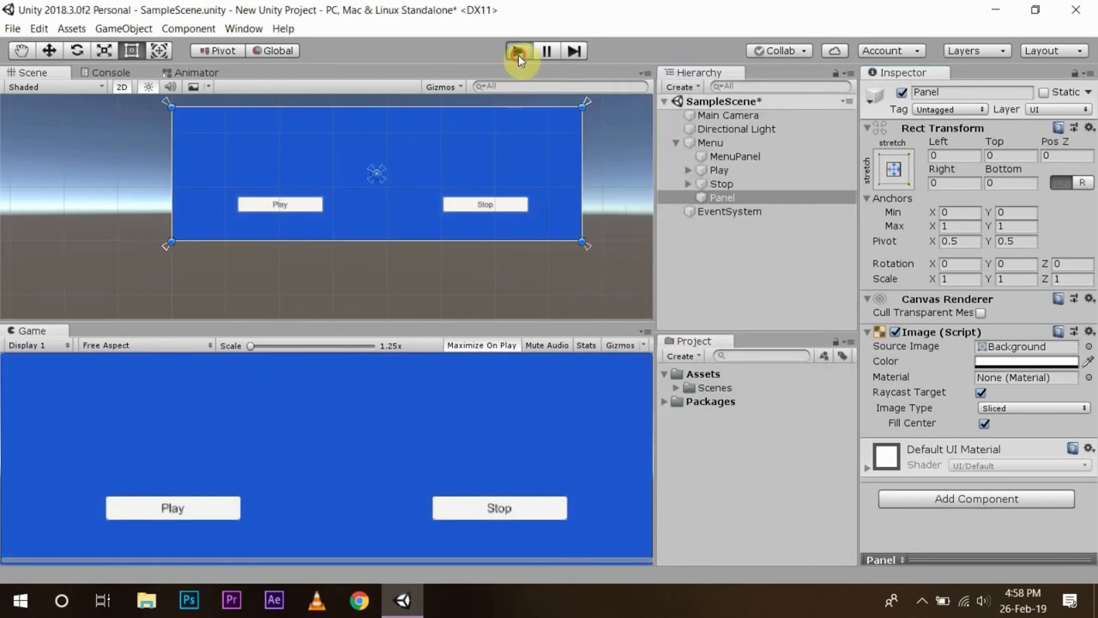
click(518, 50)
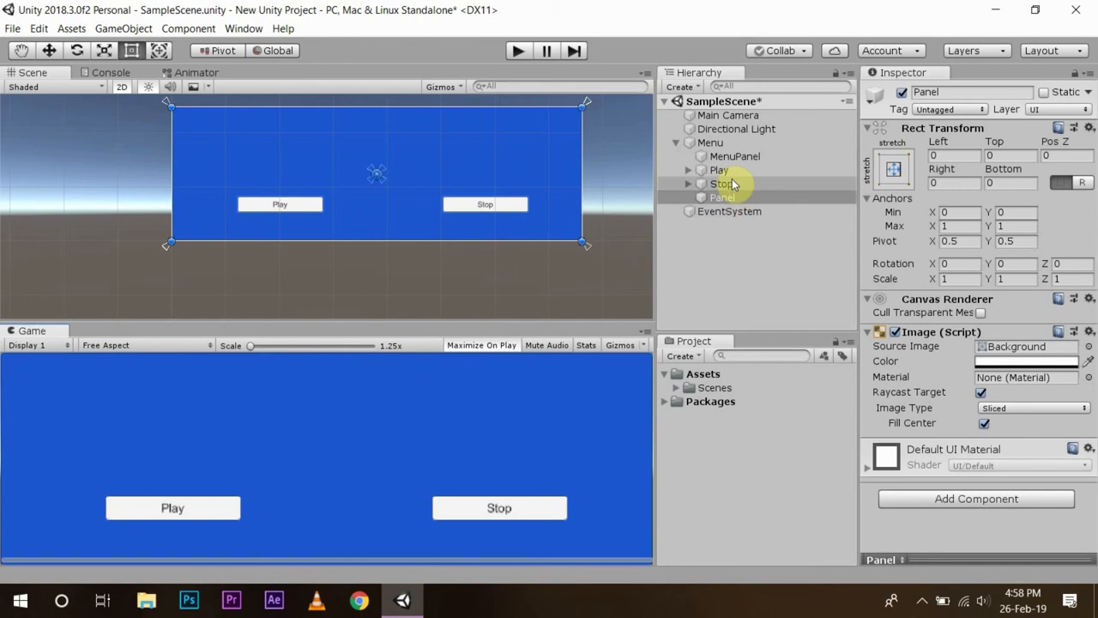
Move Panel directly below MenuPanel, above Play and Stop in the Hierarchy.
click(722, 197)
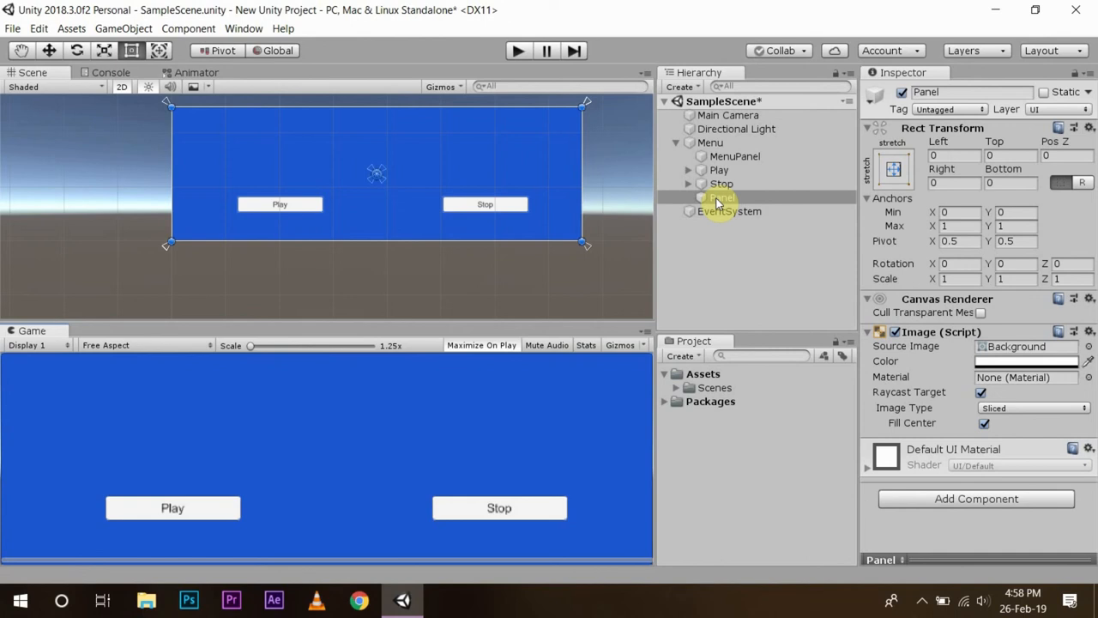
click(723, 198)
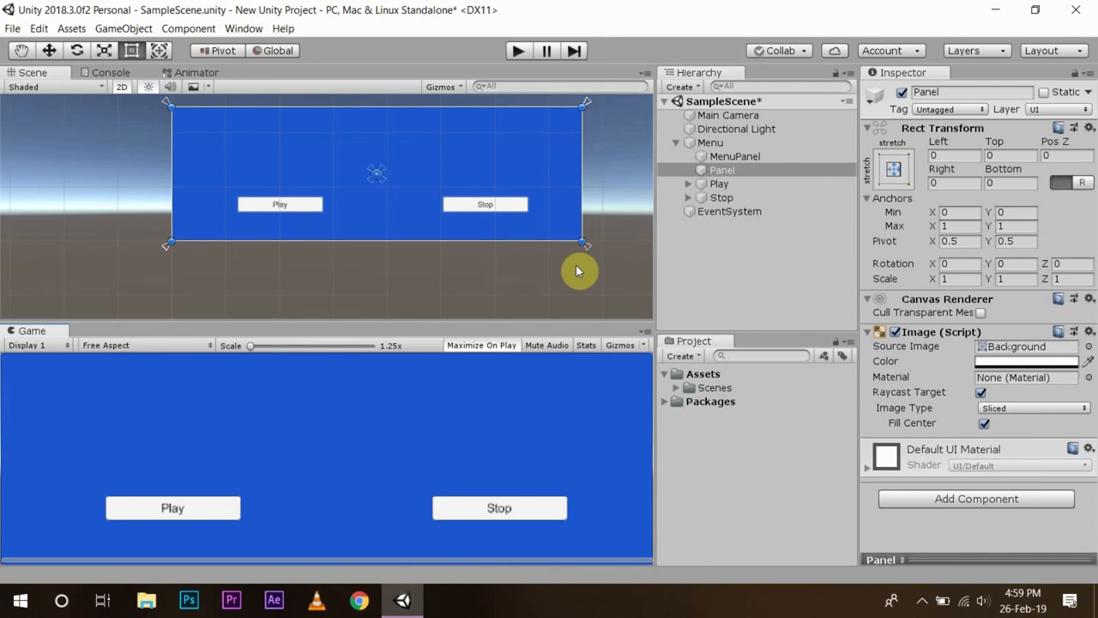
mouse_move(719, 260)
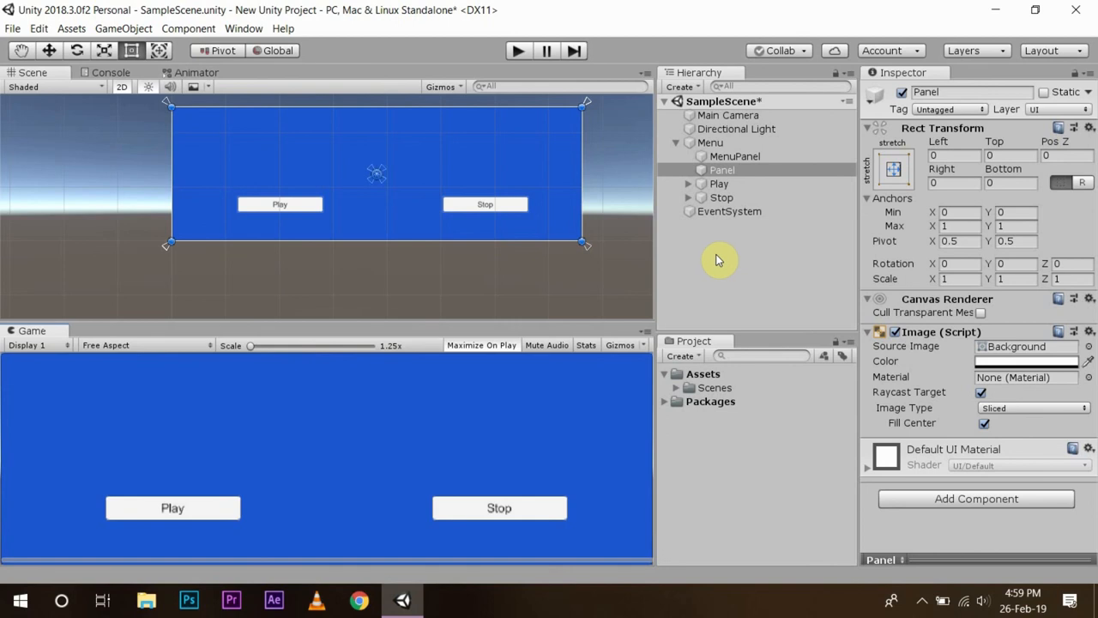